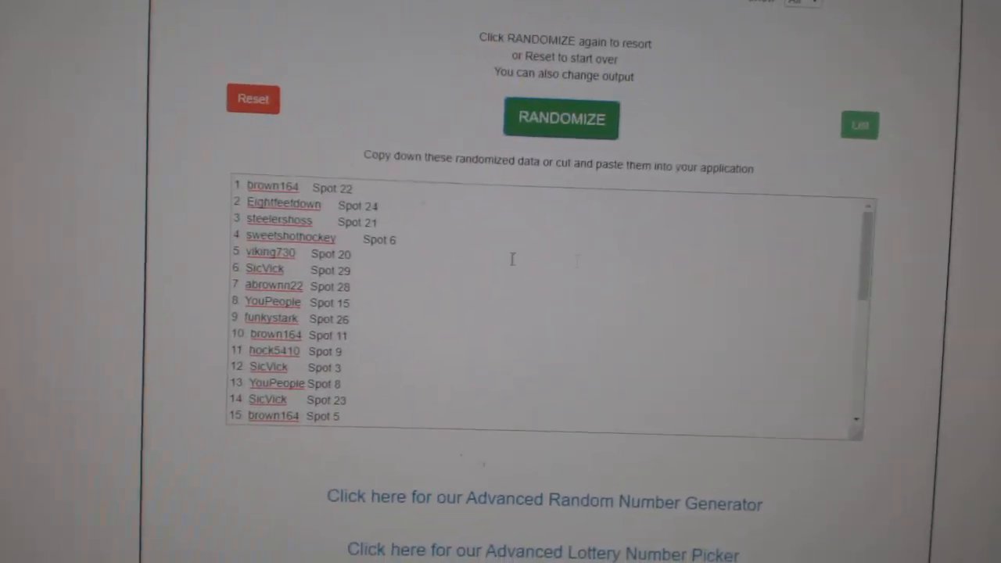
Reshuffle the 31 participant names with spot numbers and copy the randomized results into the sheet's top-left cell.
click(561, 118)
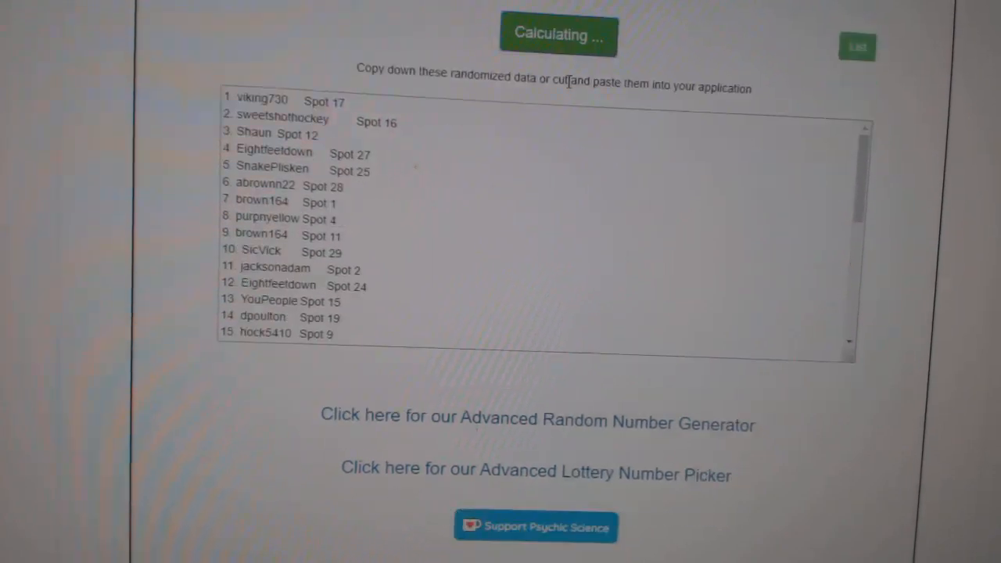
click(558, 35)
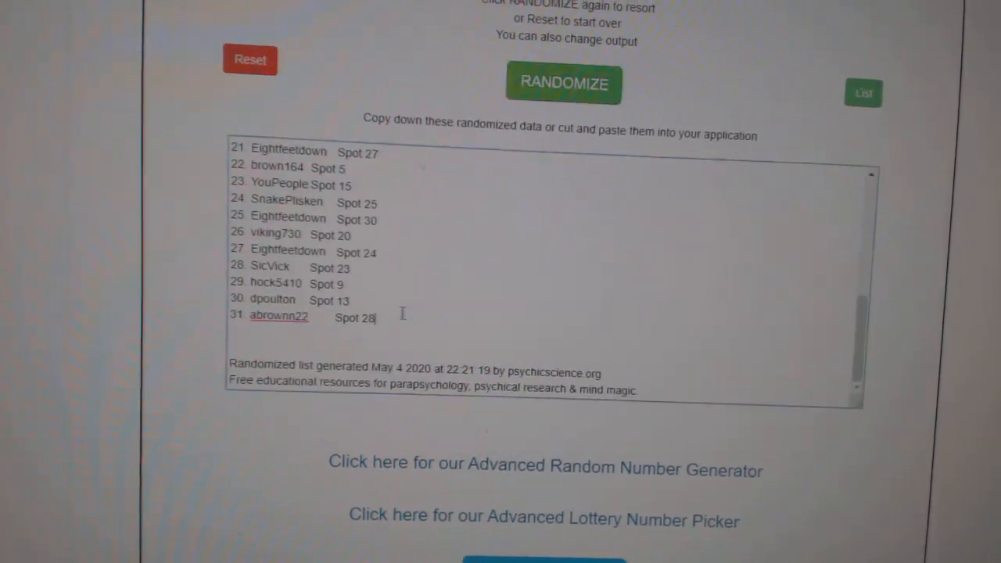
click(564, 83)
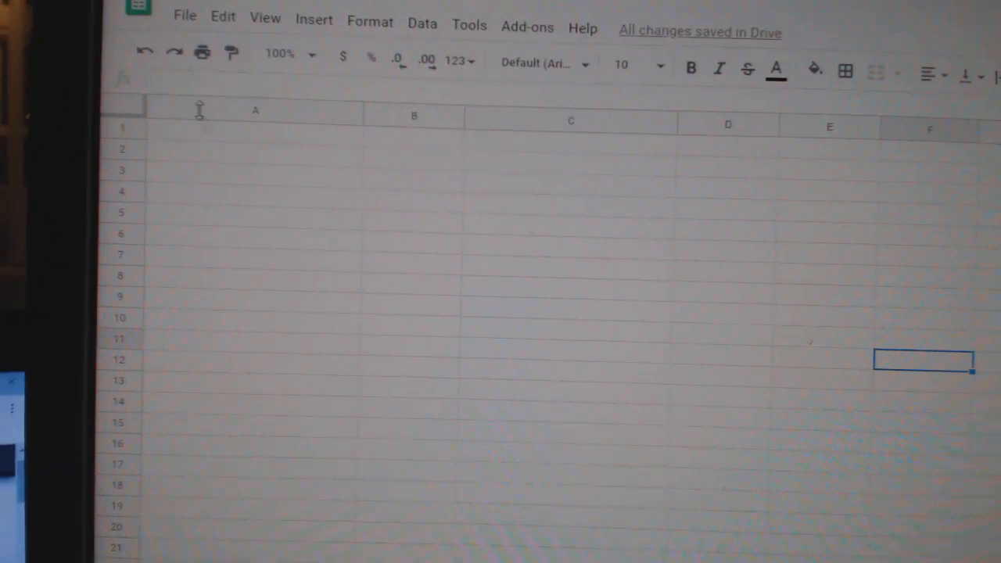
click(258, 158)
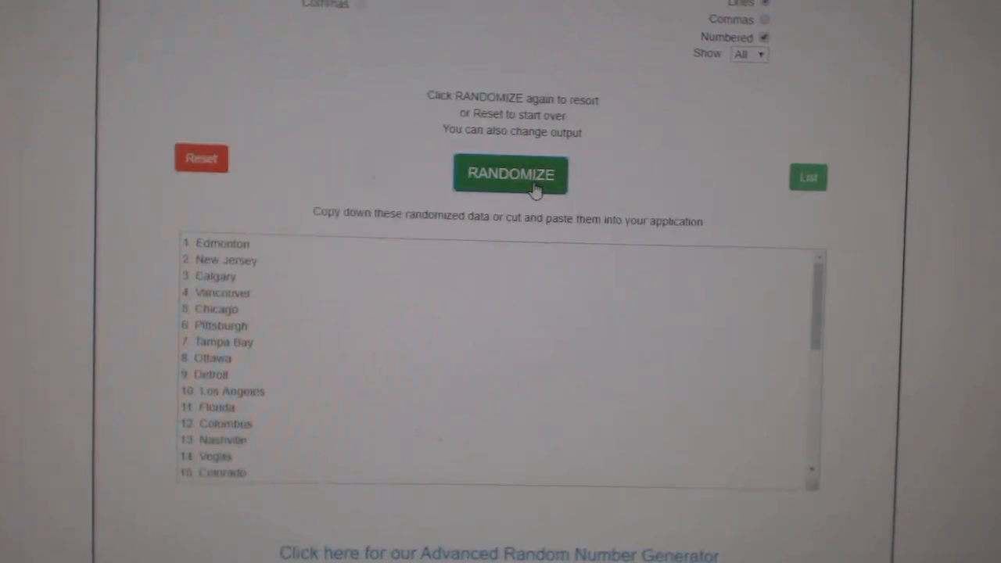
Randomize the list of team names in the List Randomizer.
click(510, 173)
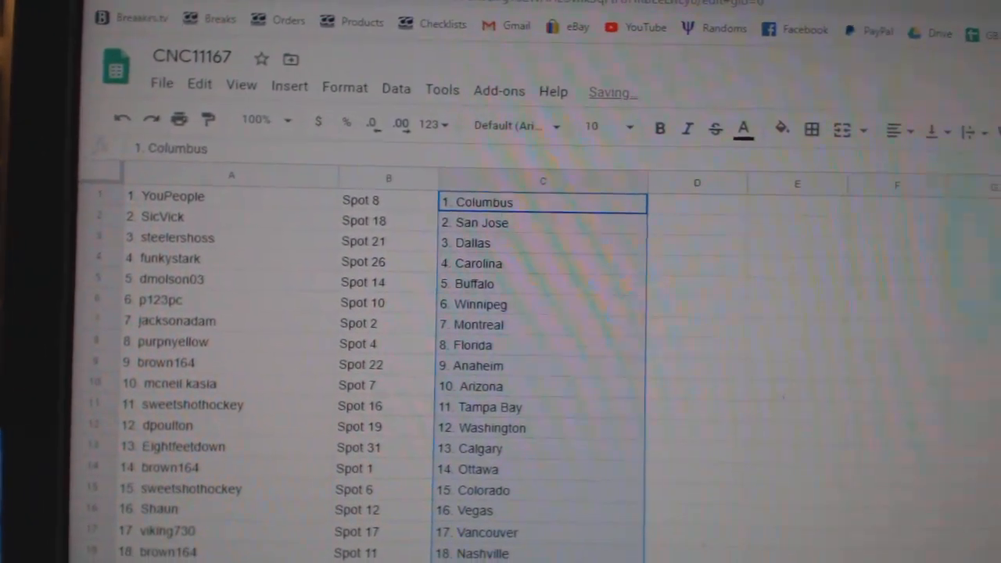
Check all 31 rows pairing each username and spot with a team in column C.
scroll(down, 3)
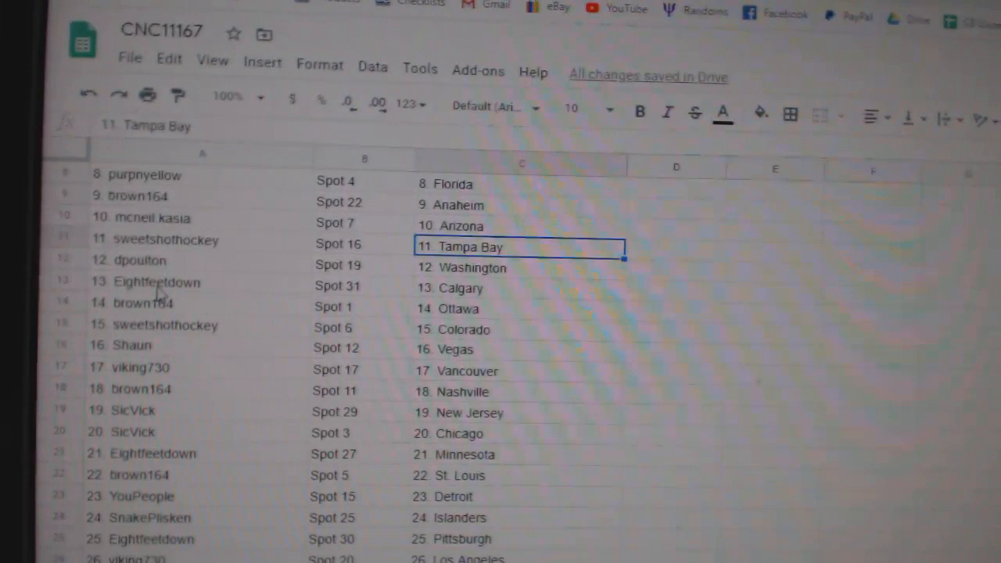
click(157, 281)
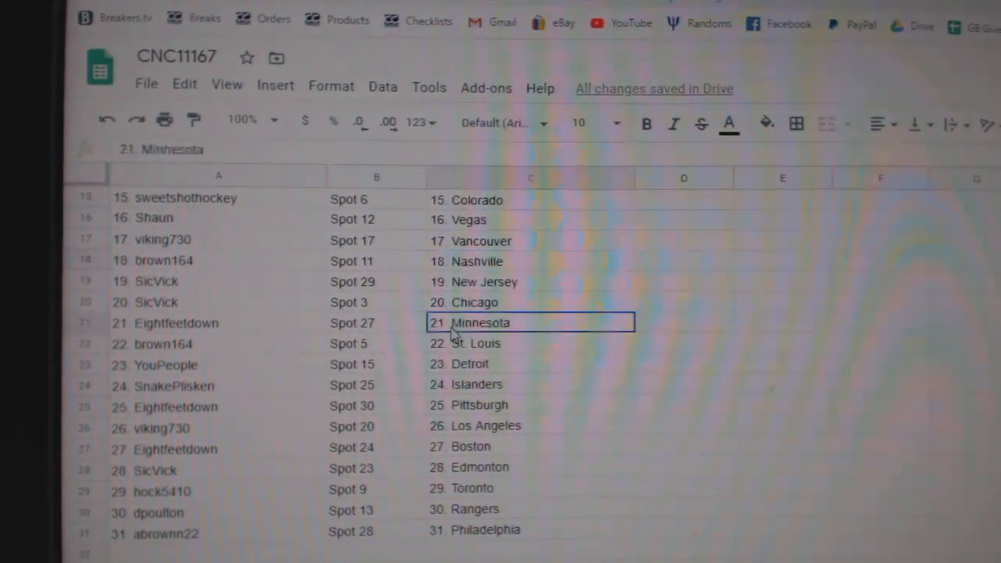
scroll(down, 3)
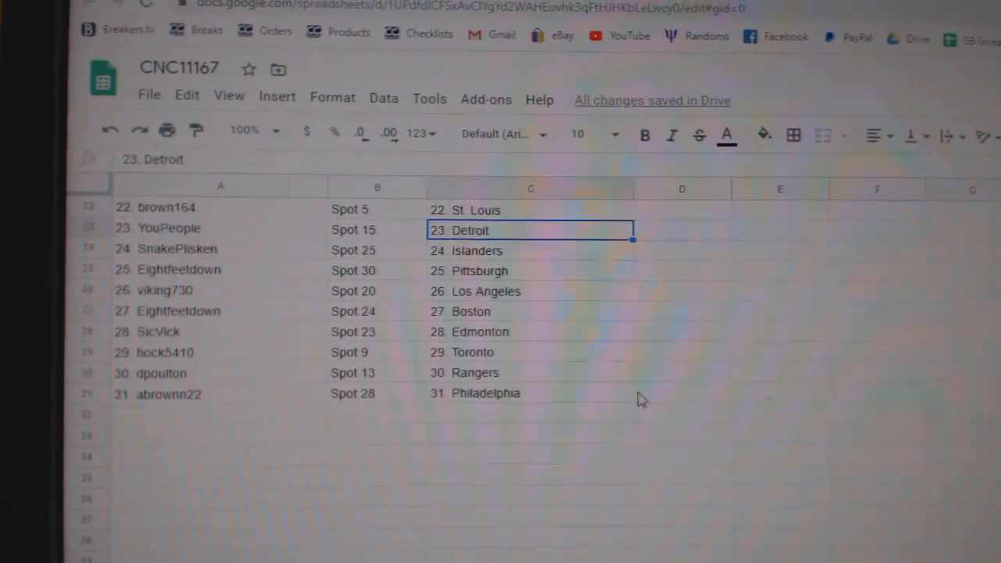